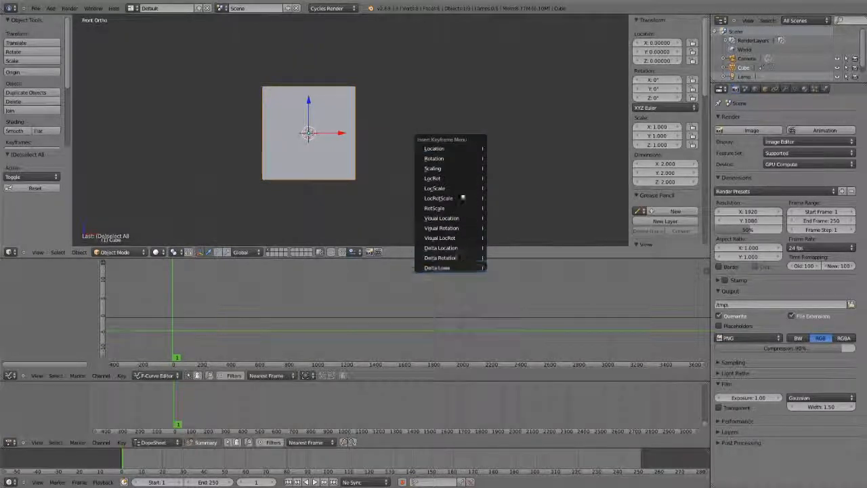
mouse_move(433, 148)
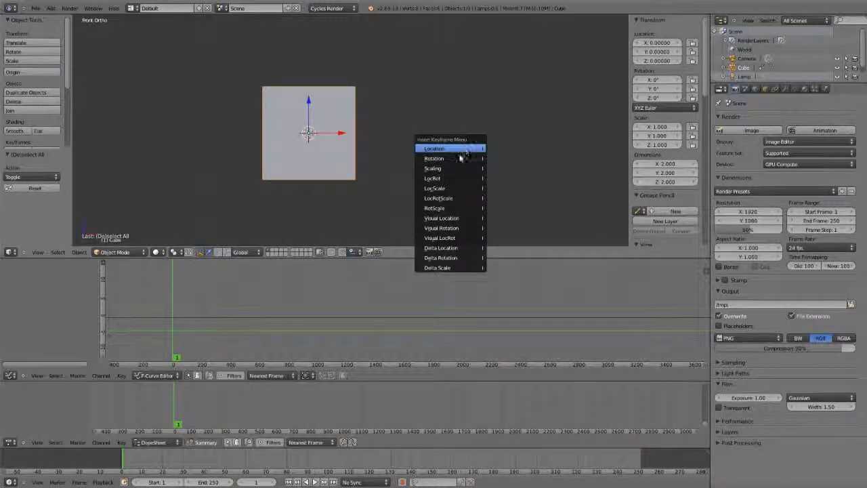
mouse_move(439, 198)
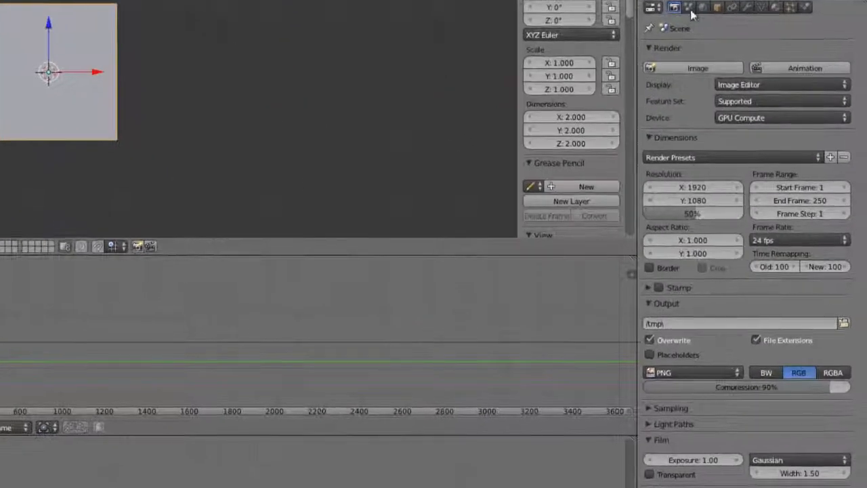
Show the Scene properties, where the Keying Sets list is still empty
left_click(688, 7)
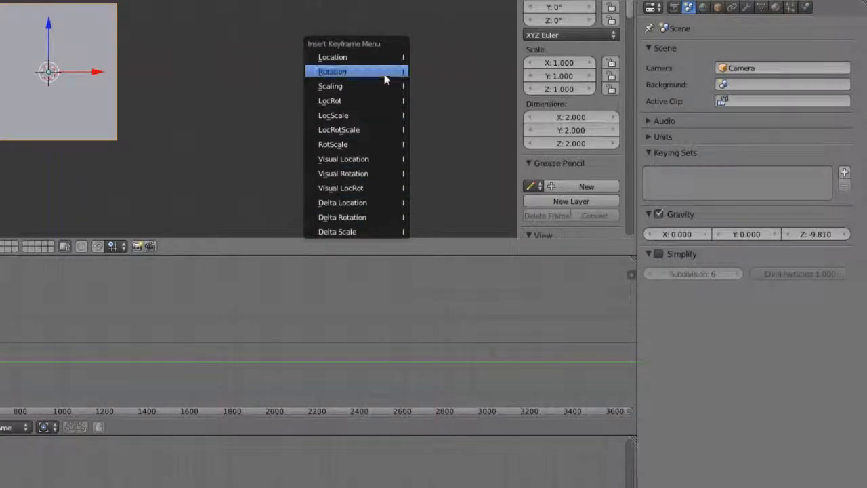
mouse_move(507, 200)
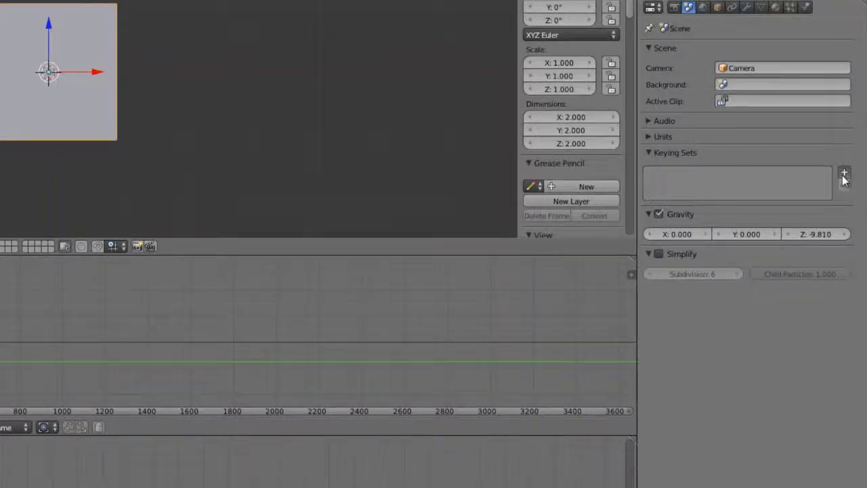
Add a keying set named 'Our Set' and begin writing its description
left_click(844, 174)
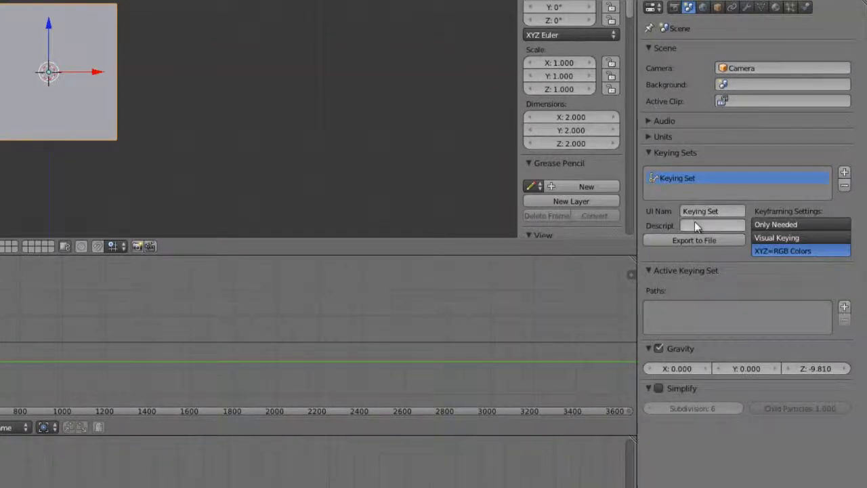
left_click(711, 211)
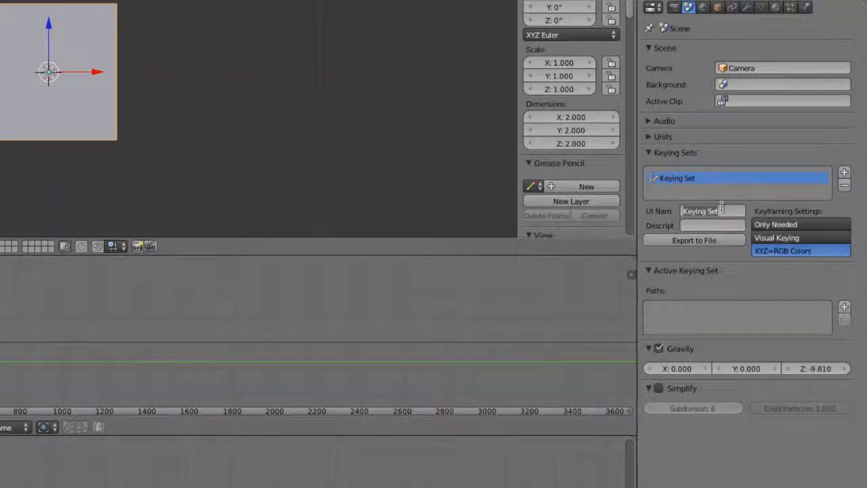
type("Our Set")
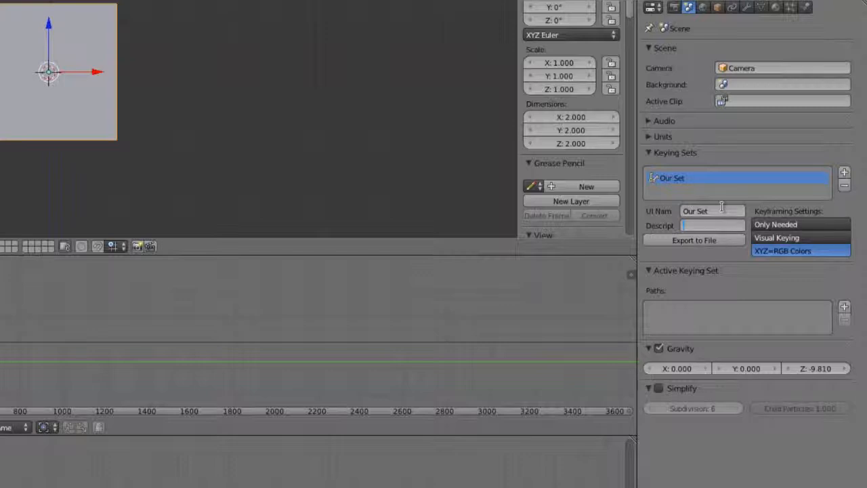
left_click(711, 225)
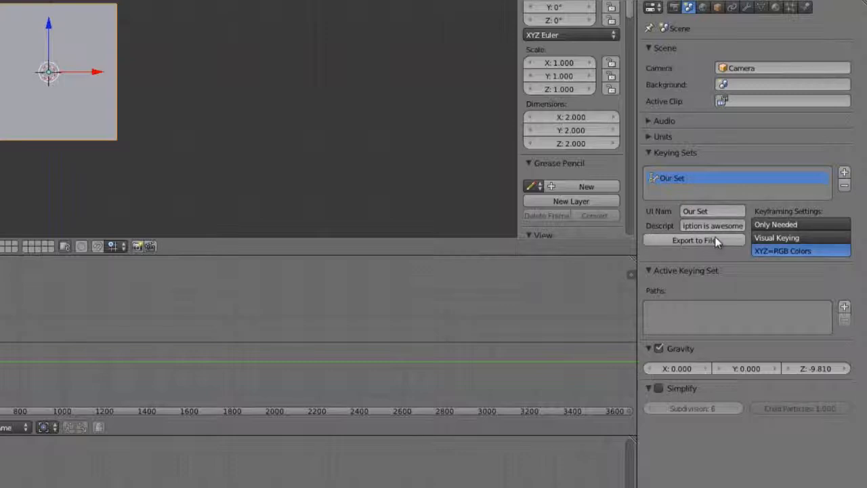
mouse_move(661, 251)
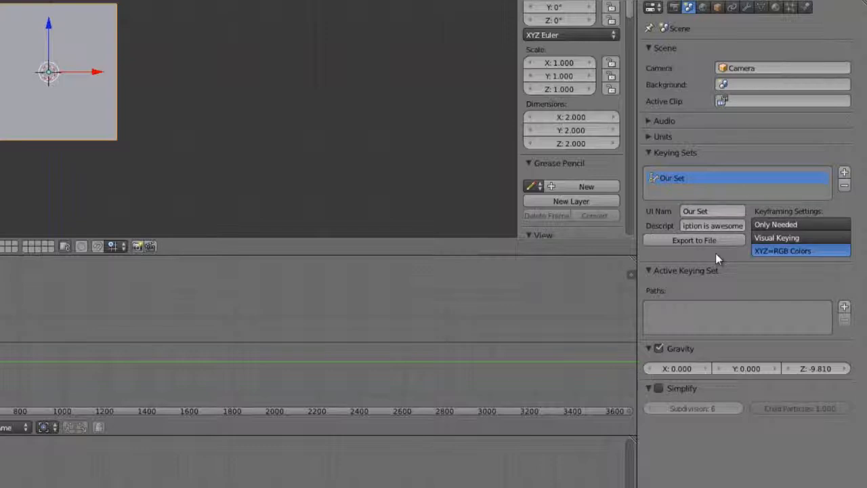
mouse_move(643, 307)
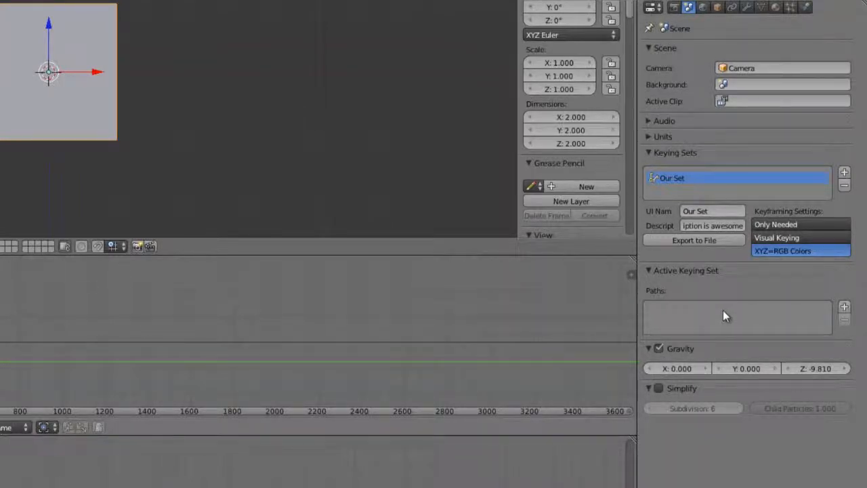
mouse_move(230, 237)
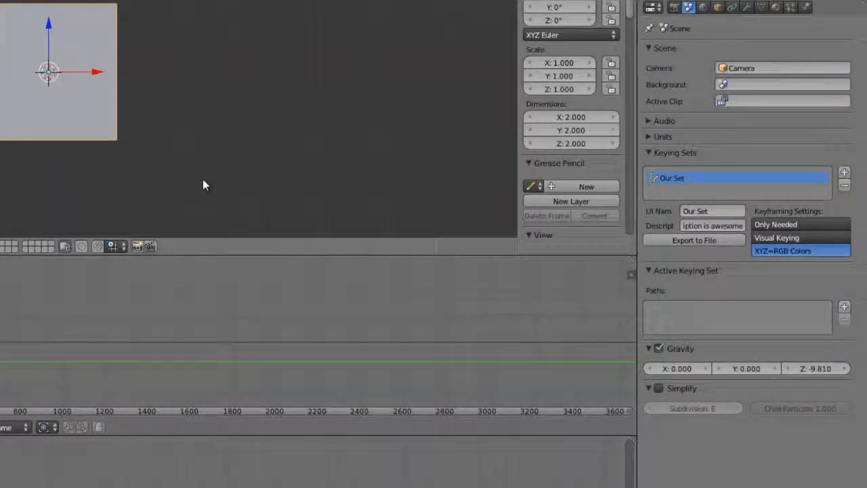
mouse_move(124, 149)
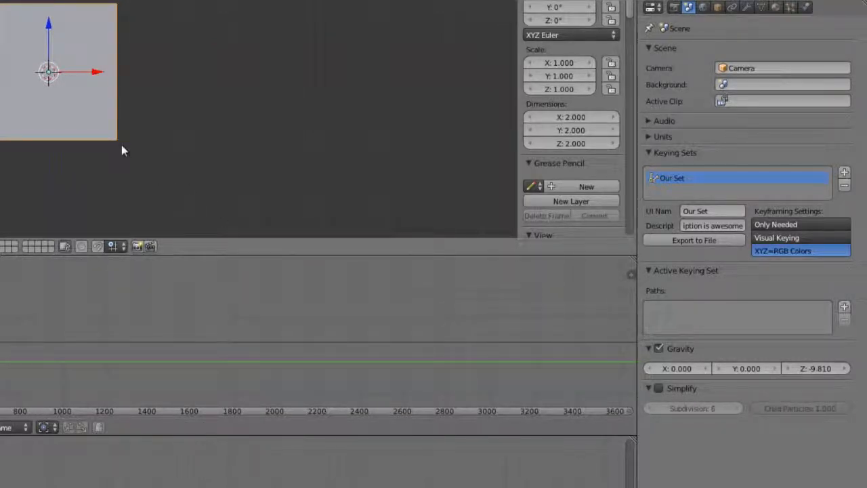
scroll("down", 3)
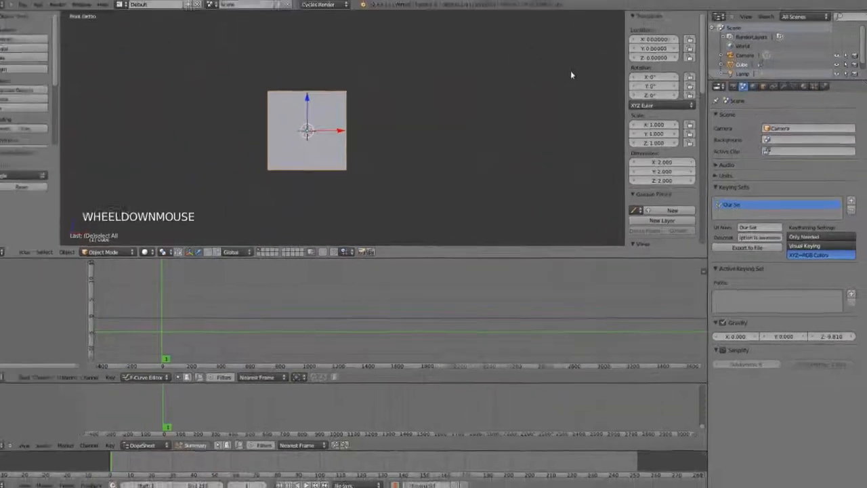
scroll("down", 3)
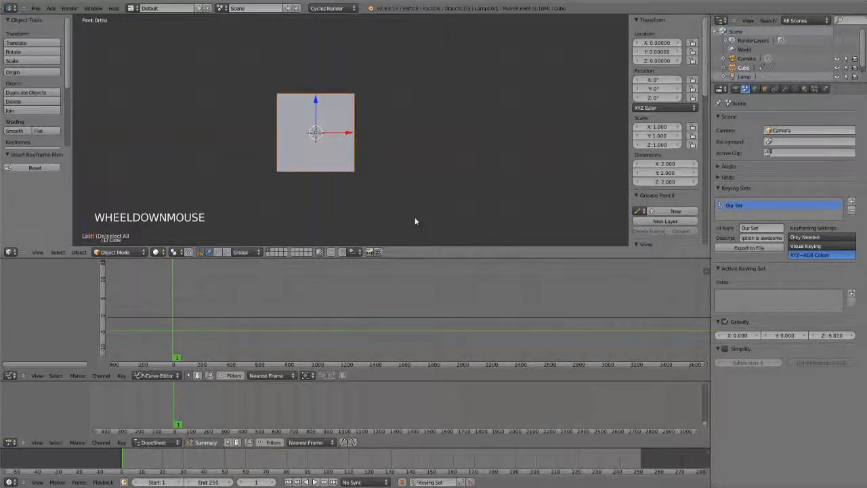
mouse_move(484, 92)
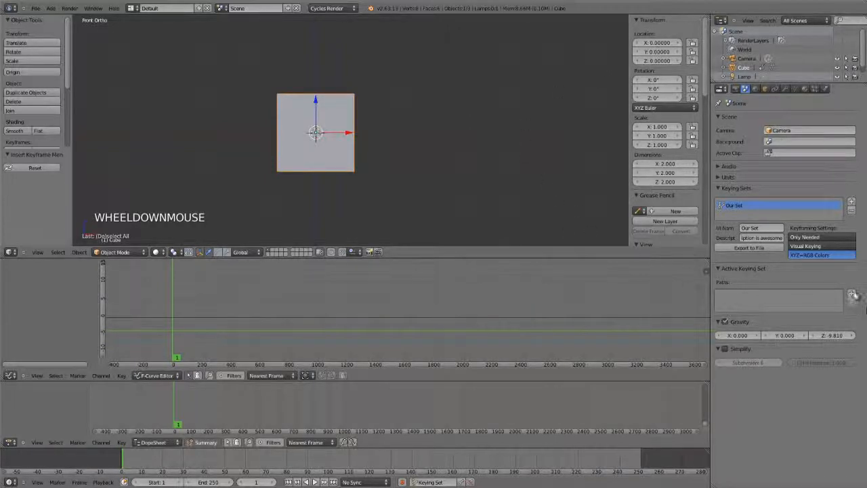
Add a path to Our Set with ID Type Object and ID-Block Cube
left_click(851, 292)
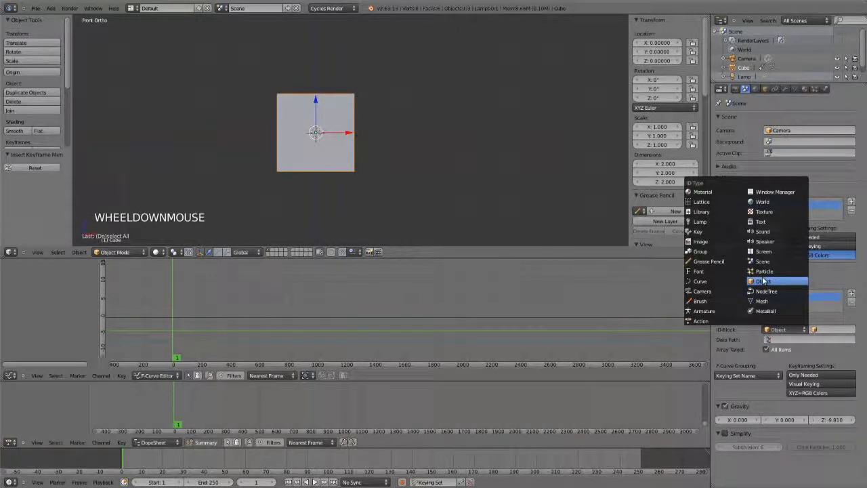
left_click(768, 281)
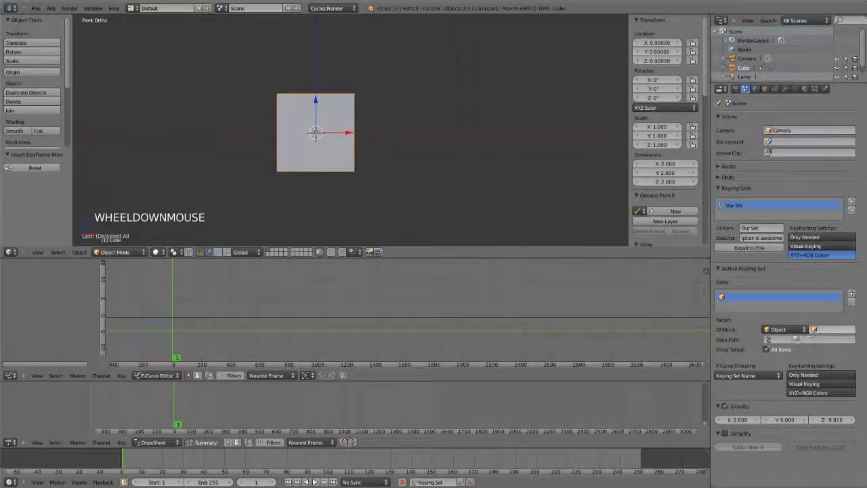
left_click(812, 329)
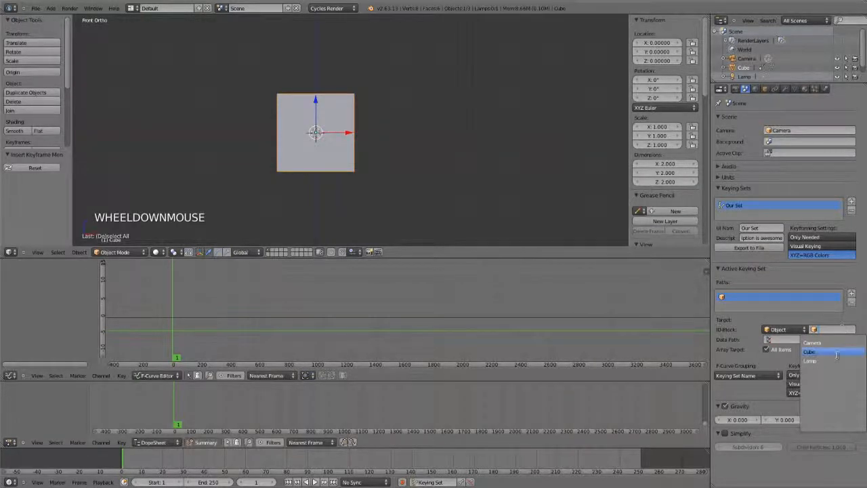
left_click(810, 351)
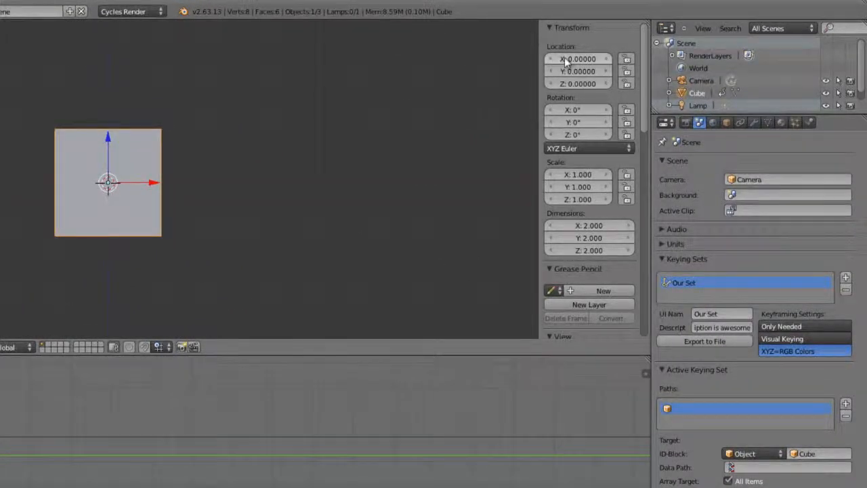
Add the cube's Location to Our Set and delete the leftover empty path
right_click(579, 59)
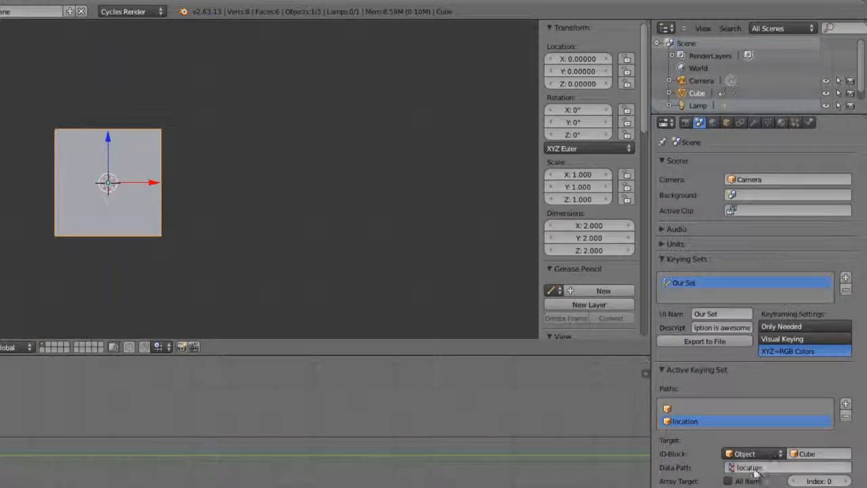
left_click(846, 403)
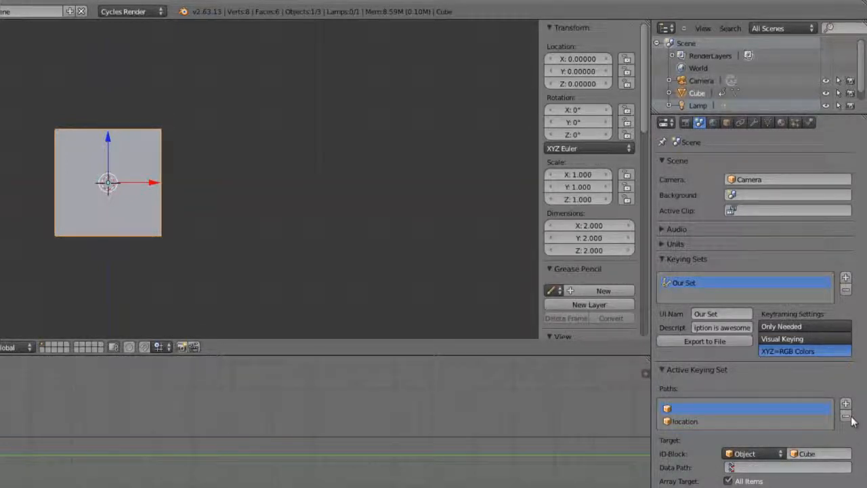
left_click(845, 415)
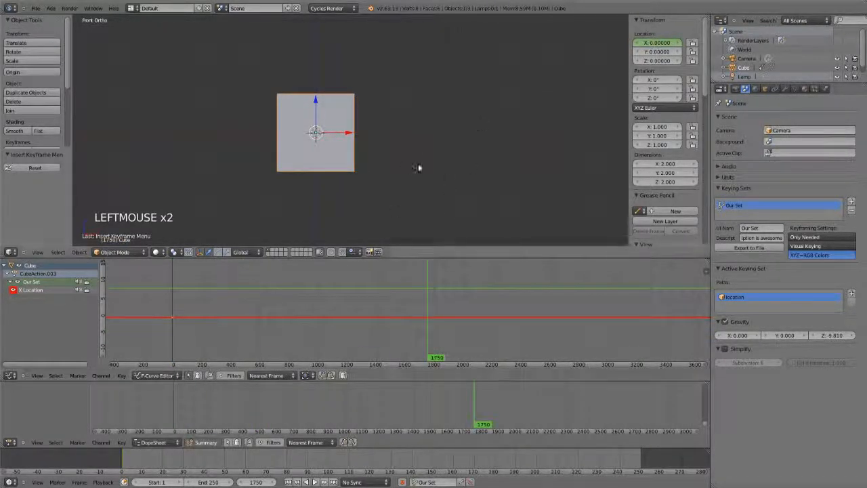
Move the cube up-right at frame 1750 and select its X Location channel
left_click_drag(314, 132, 511, 78)
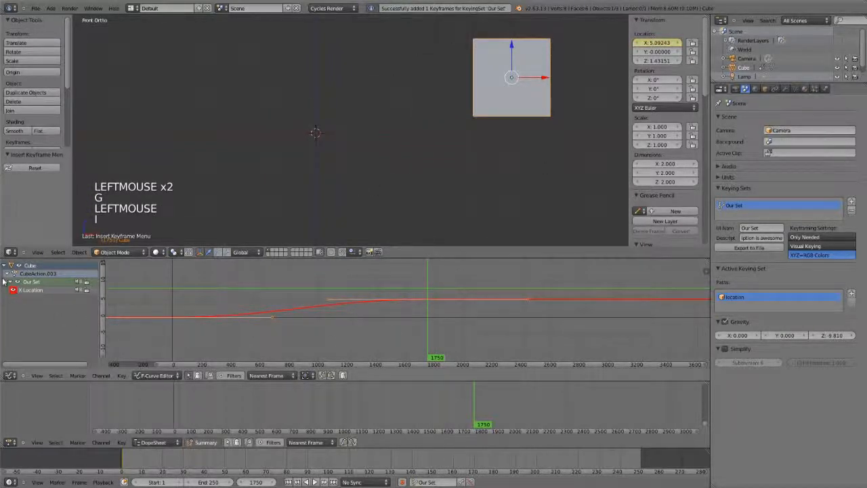
left_click(32, 281)
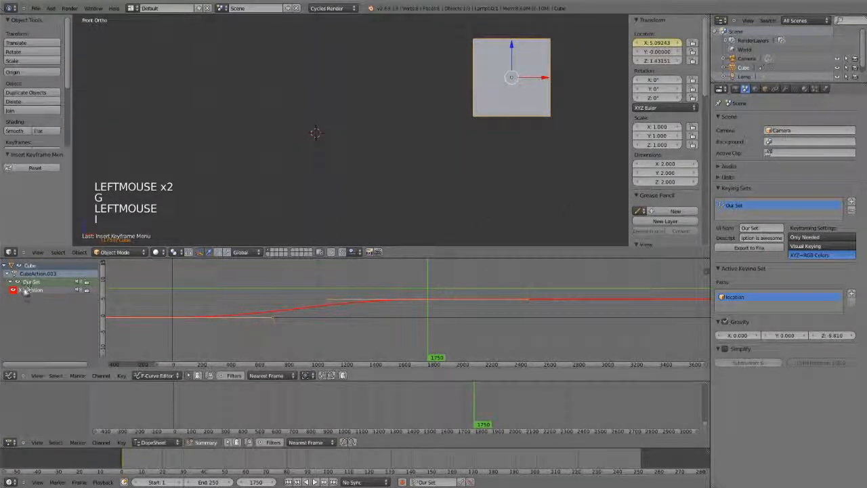
left_click(31, 290)
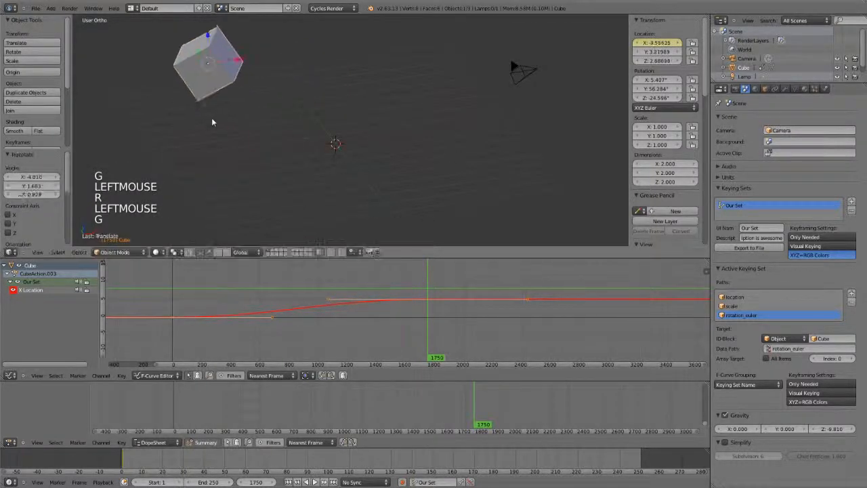
Key the posed cube with Our Set at frames 252 and 1292
key("i")
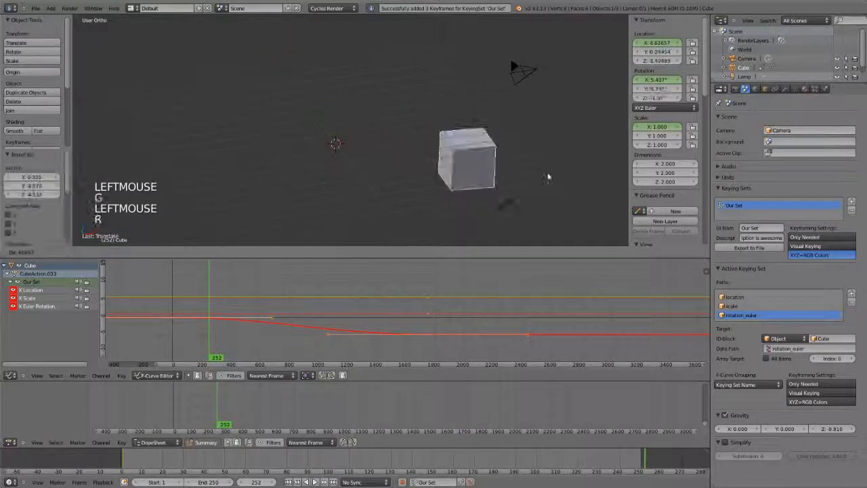
key("i")
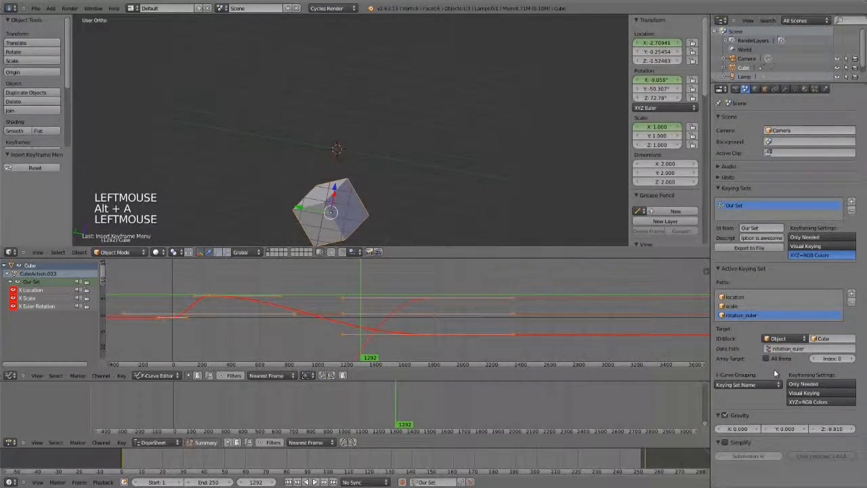
Expand the action channels and set the rotation path's F-Curve Grouping to None
left_click(5, 282)
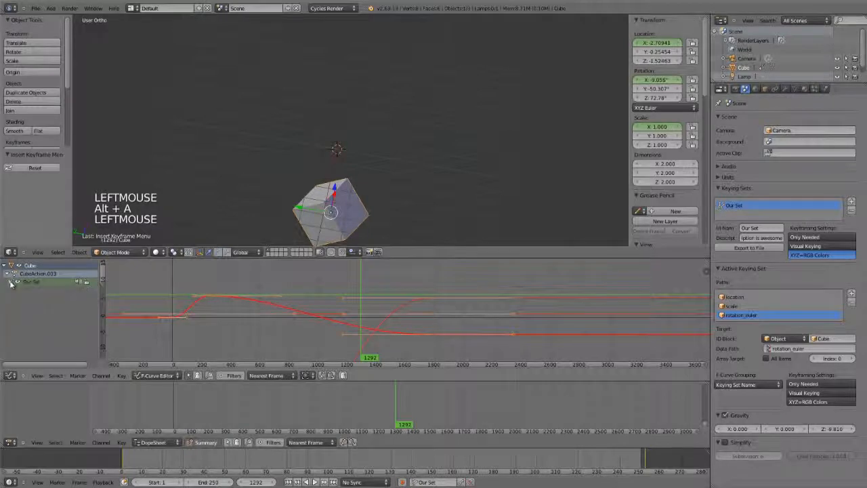
left_click(6, 281)
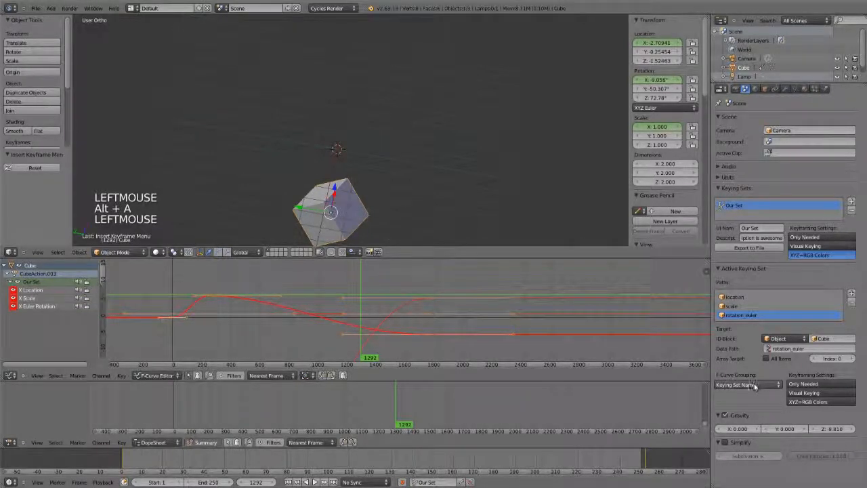
left_click(747, 384)
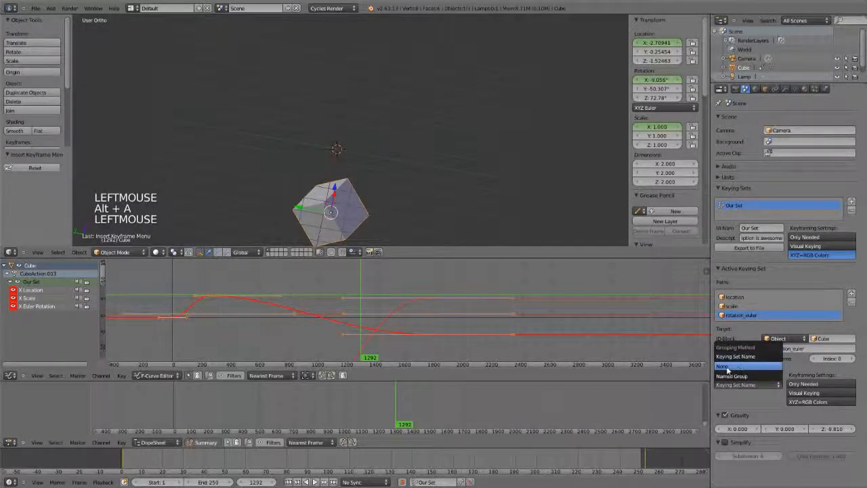
left_click(722, 366)
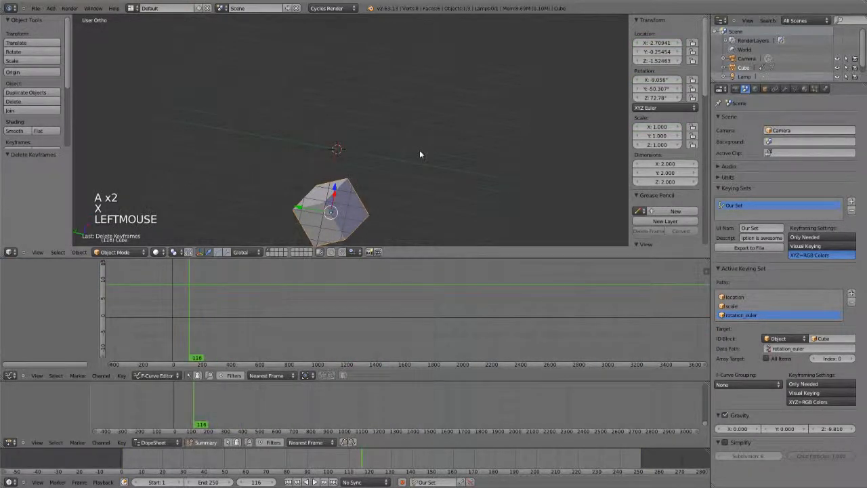
Re-key the cube with Our Set at frame 116 and check its channel groups
key("i")
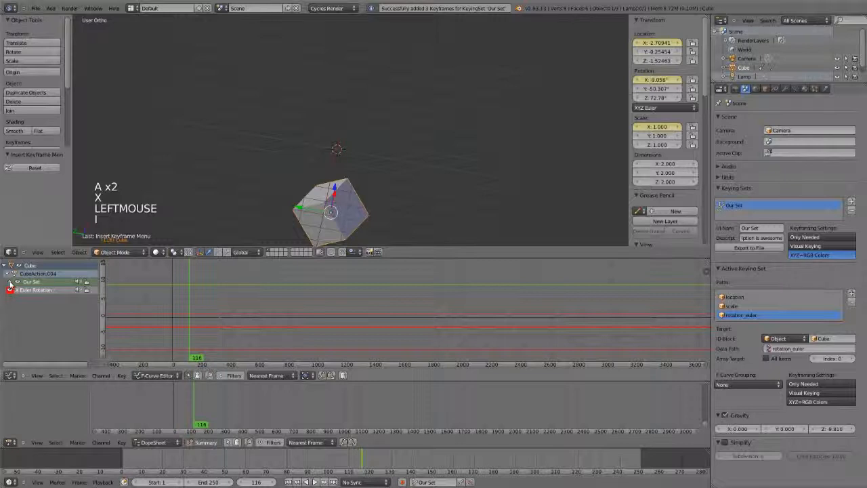
left_click(9, 282)
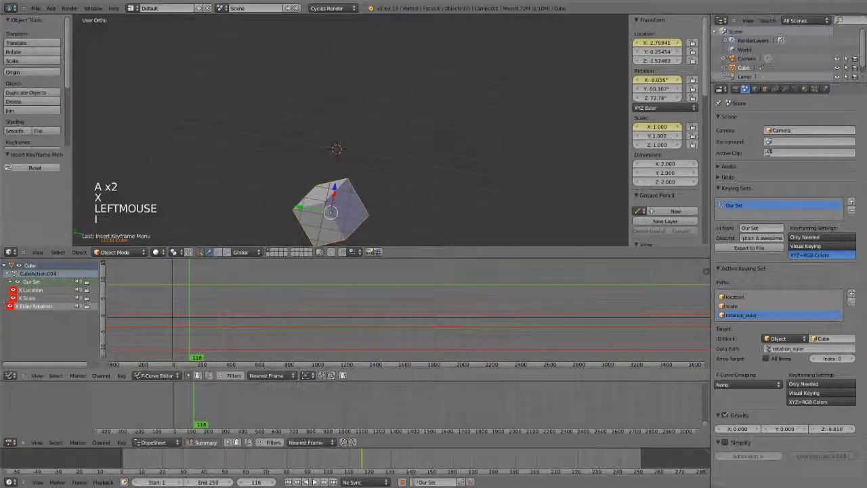
left_click(6, 274)
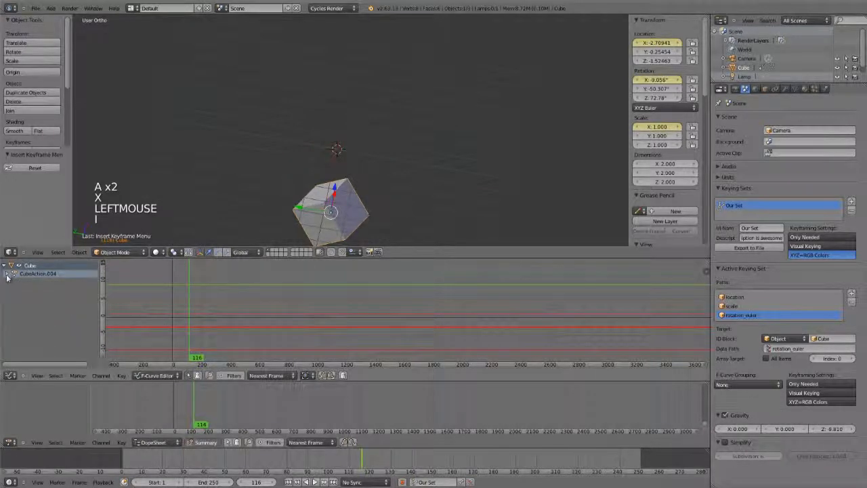
left_click(7, 273)
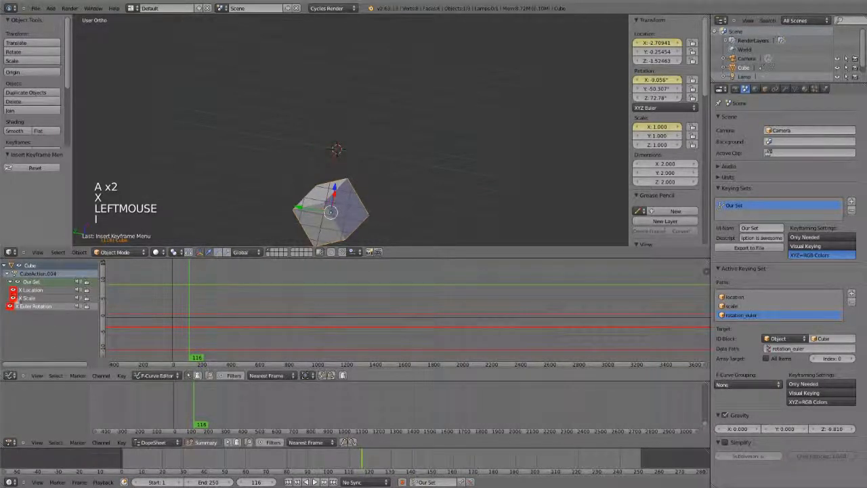
left_click(747, 384)
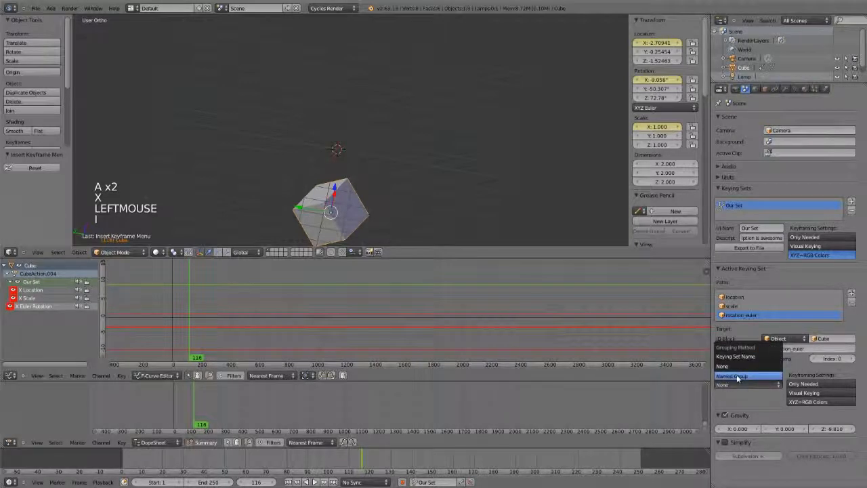
Set F-Curve Grouping to Named Group with the name 'This is our group'
left_click(731, 376)
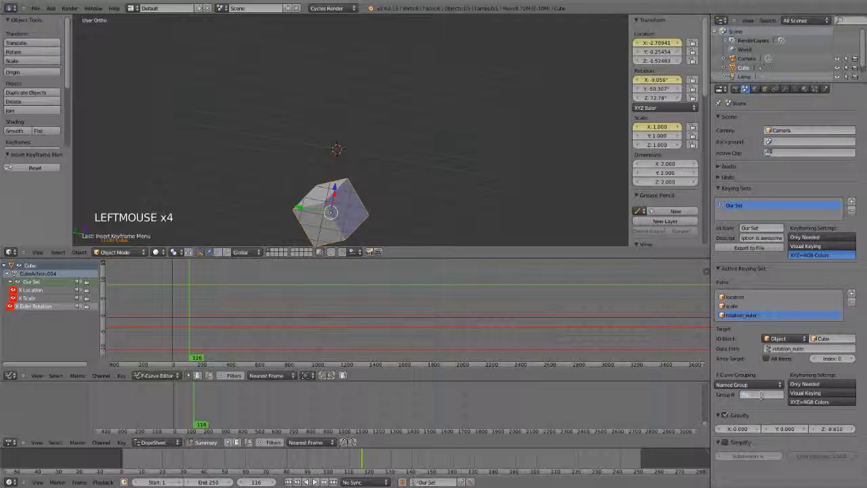
type("This is our group")
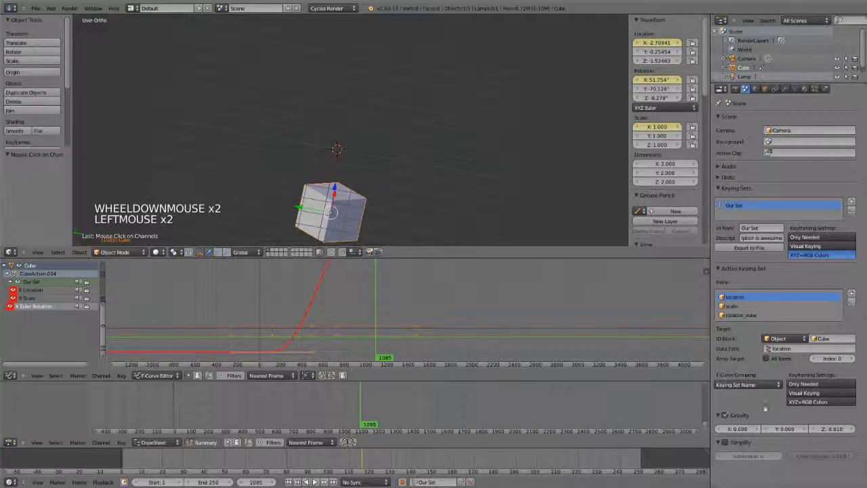
Delete the X Euler Rotation curve and re-key the cube with Our Set at frame 1085
left_click(34, 306)
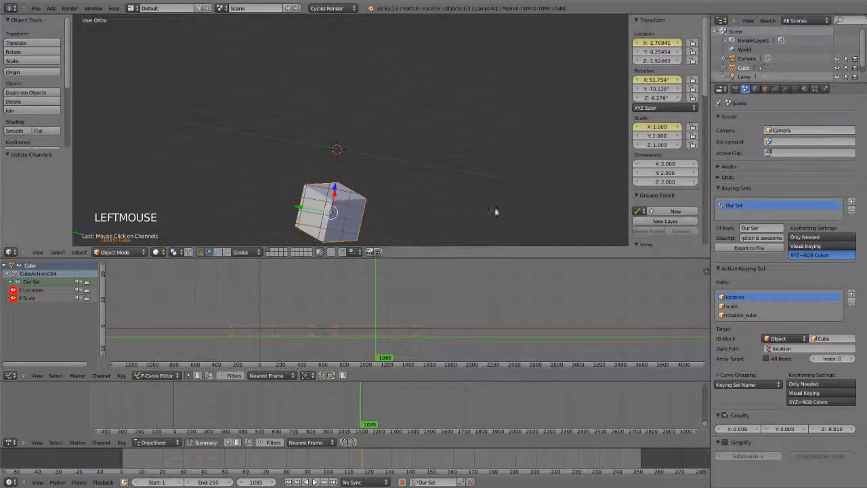
key("i")
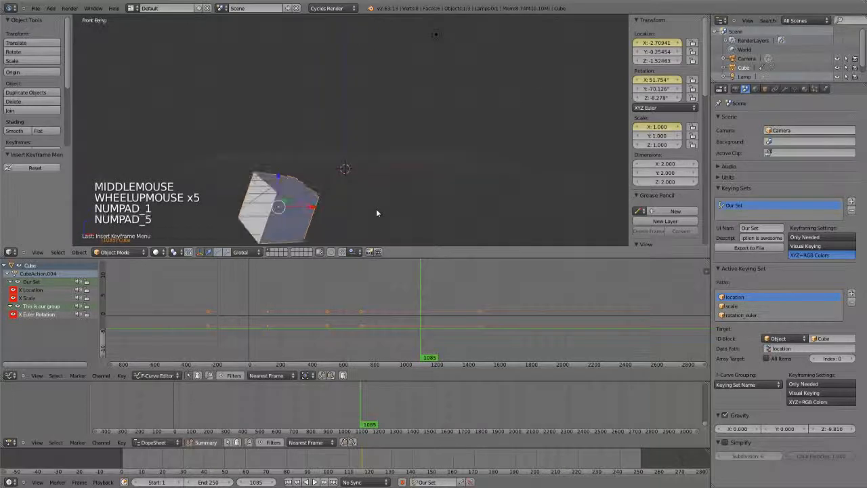
Clear the cube's location, remove the extra keying set, and add a second location path
key("alt+g")
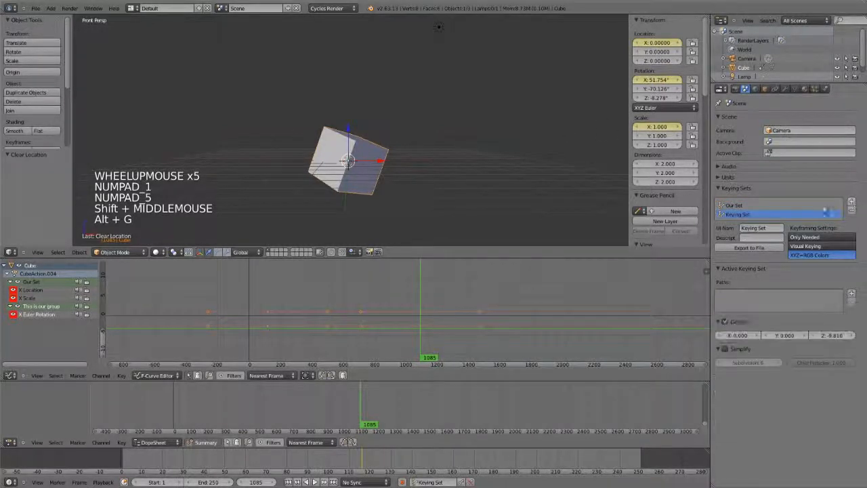
left_click(734, 205)
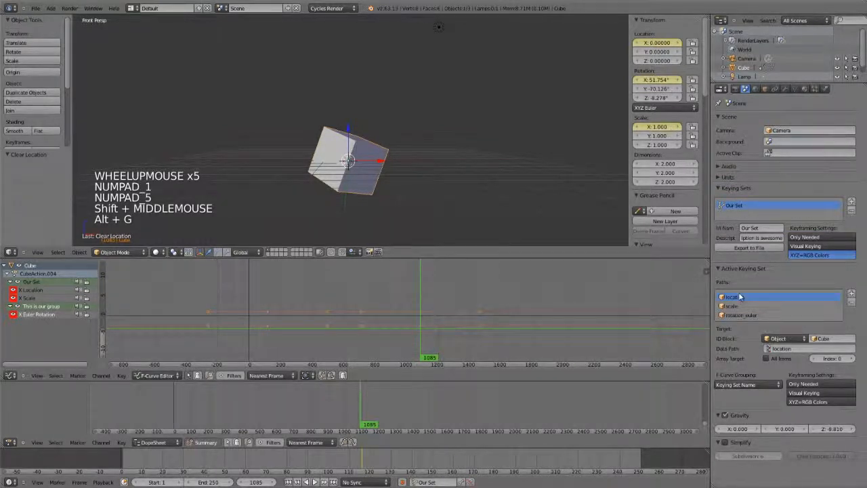
left_click(735, 305)
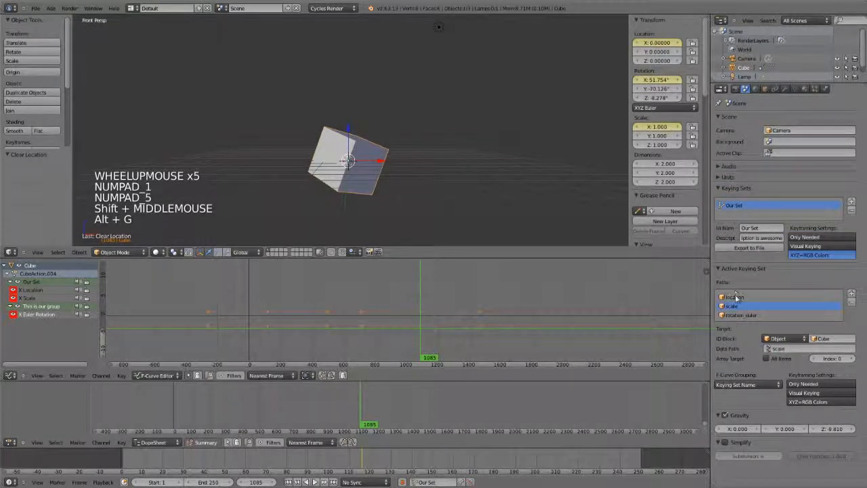
left_click(735, 297)
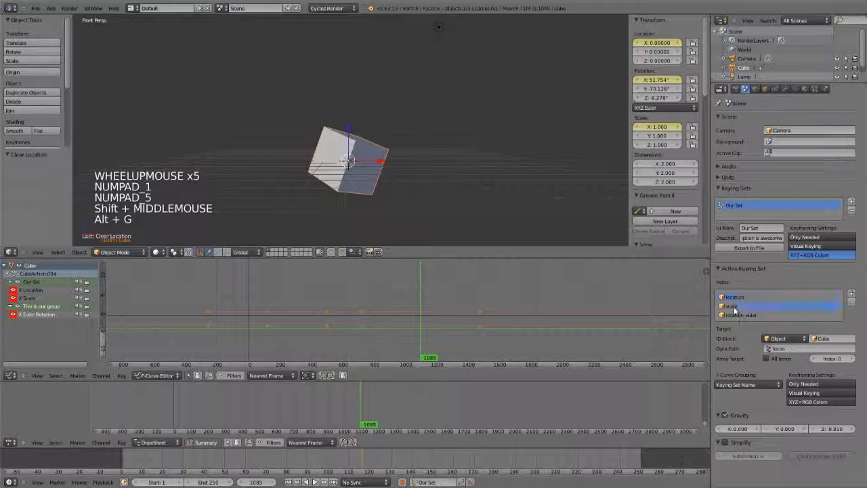
left_click(740, 315)
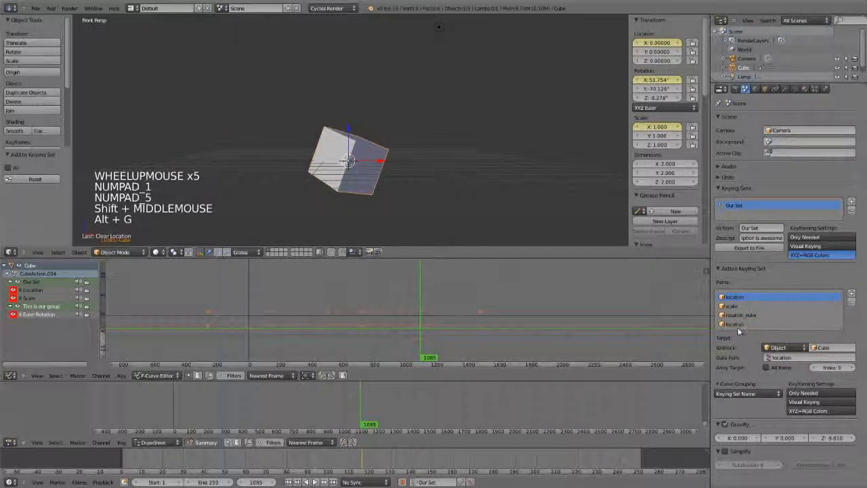
Remove the scale path from Our Set, then check the rotation and location path settings
left_click(734, 323)
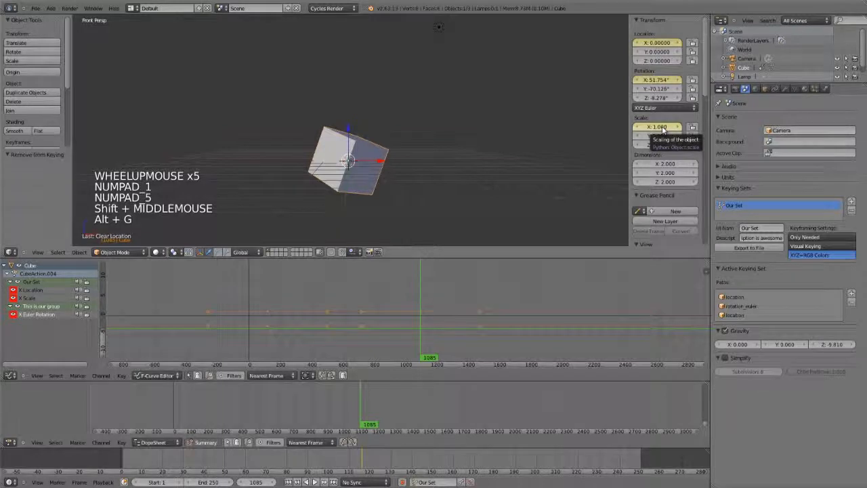
left_click(734, 315)
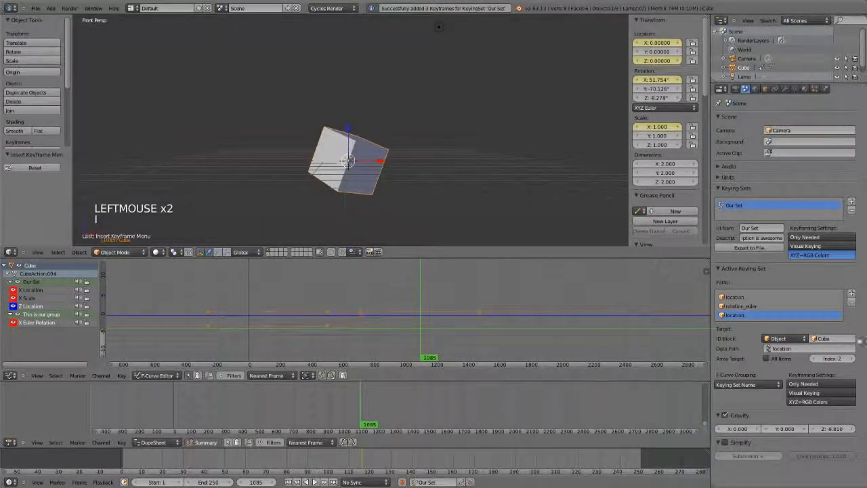
left_click(738, 306)
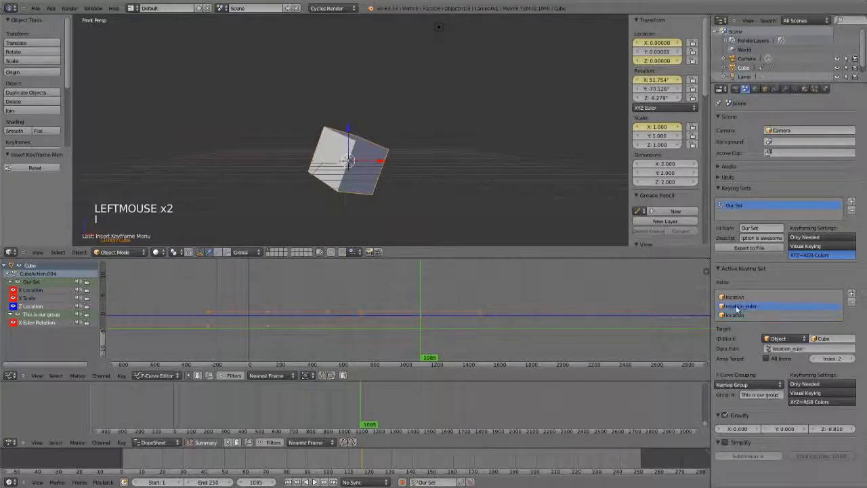
left_click(734, 296)
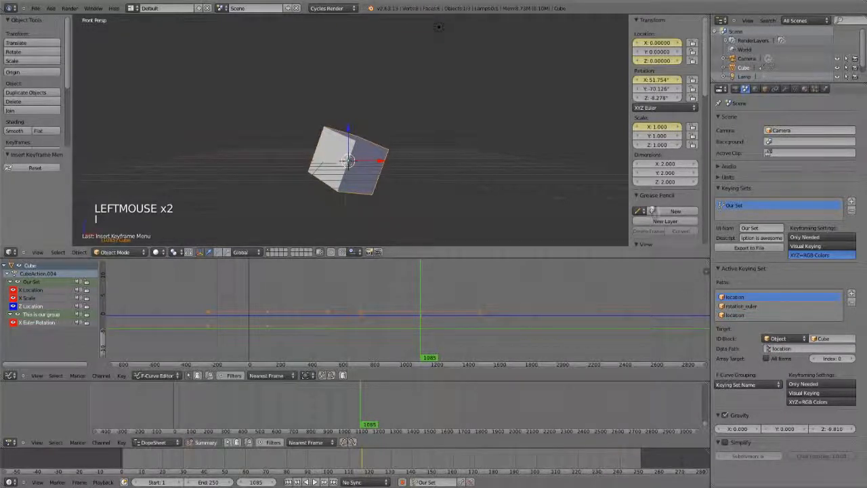
left_click(745, 89)
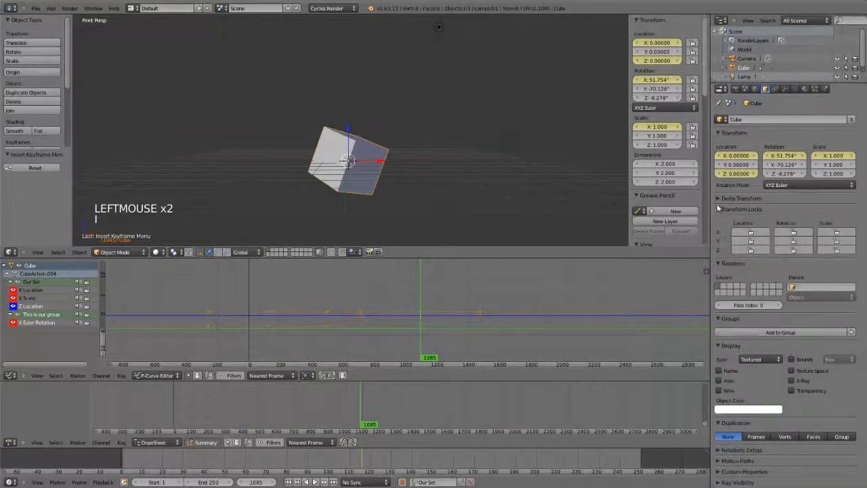
Check the cube's delta transforms, then key Our Set at frame 390, adding a Repeat (Smooth) curve
left_click(741, 198)
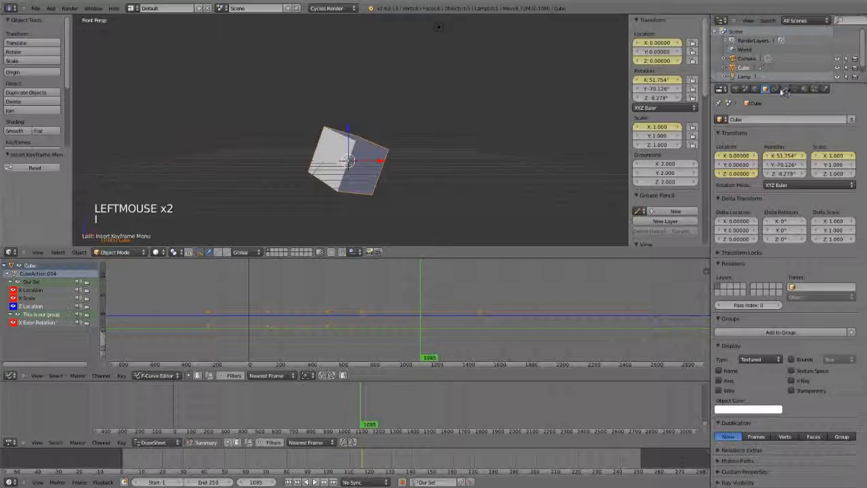
mouse_move(782, 89)
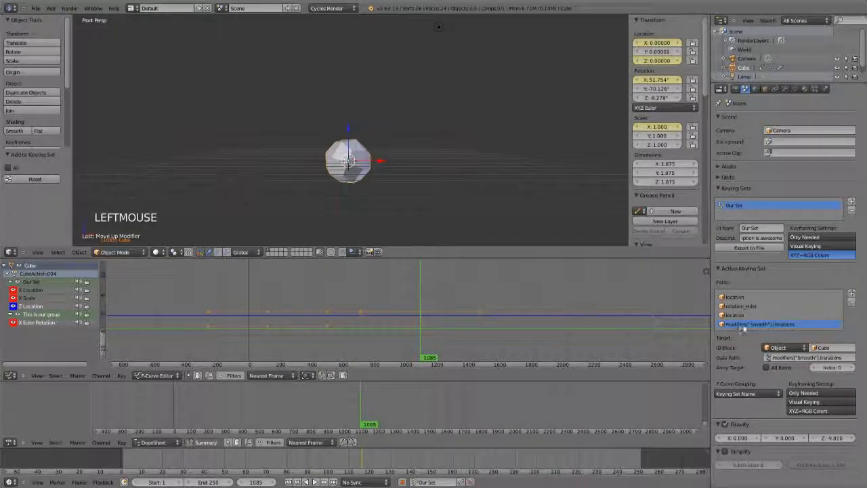
left_click_drag(349, 161, 365, 142)
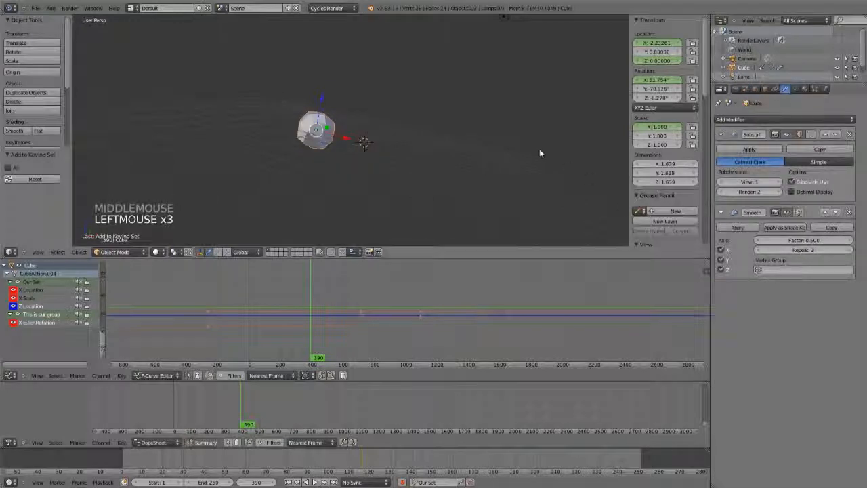
key("i")
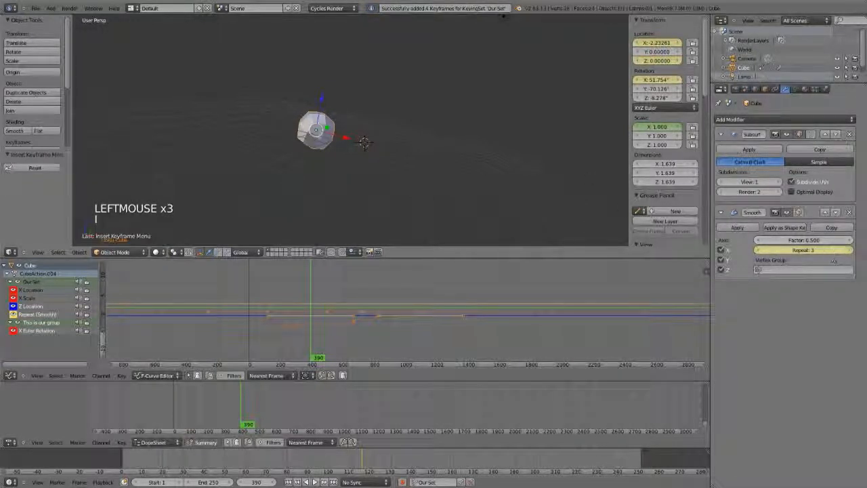